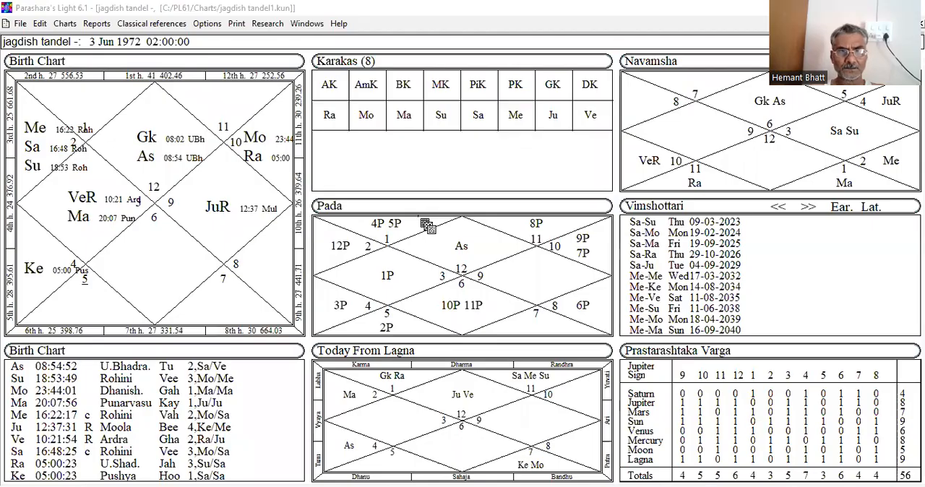
{"action": "mouse_move", "coordinate": [463, 192]}
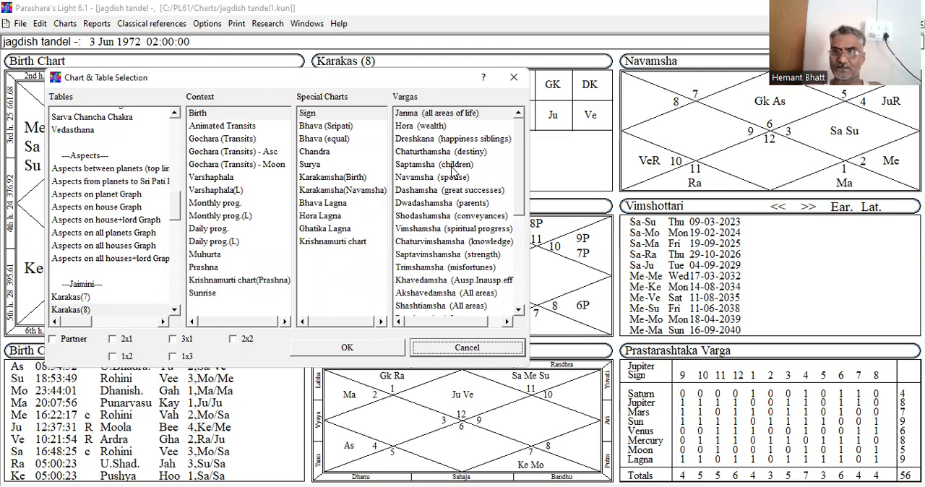
{"action": "mouse_move", "coordinate": [630, 179]}
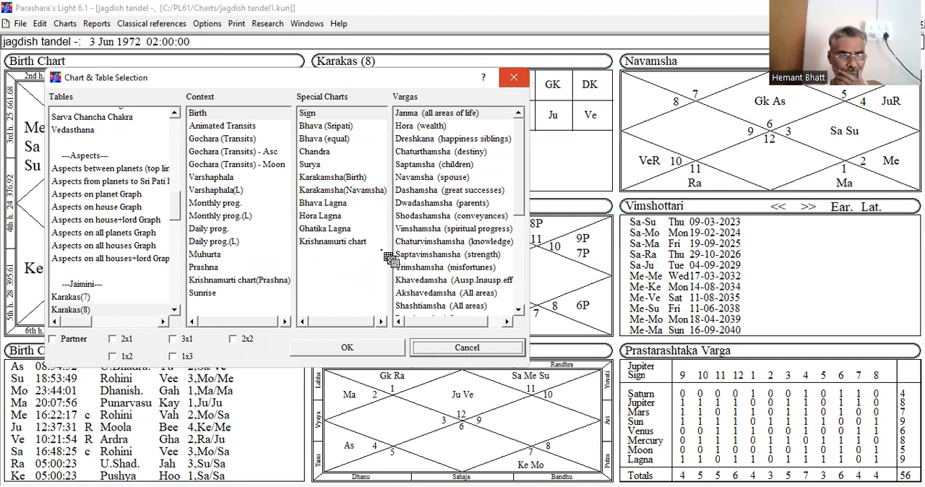
Return to the two-level Vimshottari list and show earlier periods, beginning Sa-Ke 29-11-2018.
{"action": "left_click", "coordinate": [346, 347]}
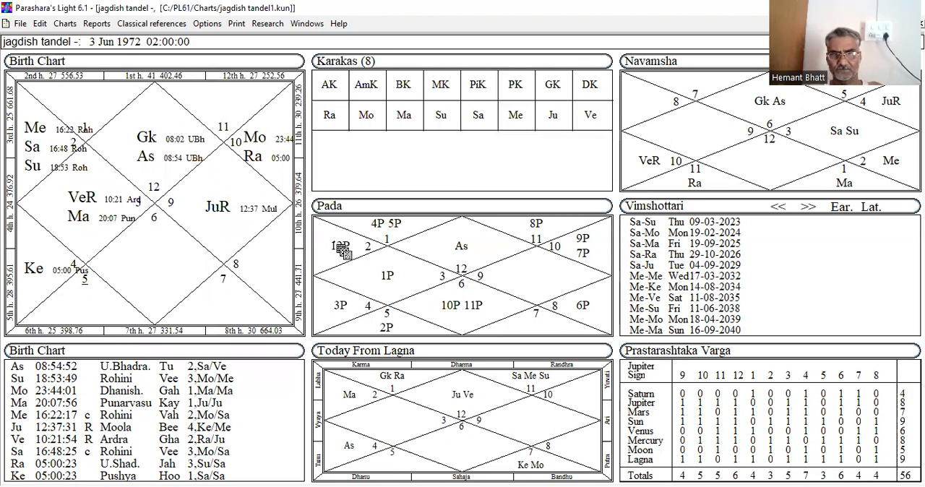
{"action": "mouse_move", "coordinate": [108, 170]}
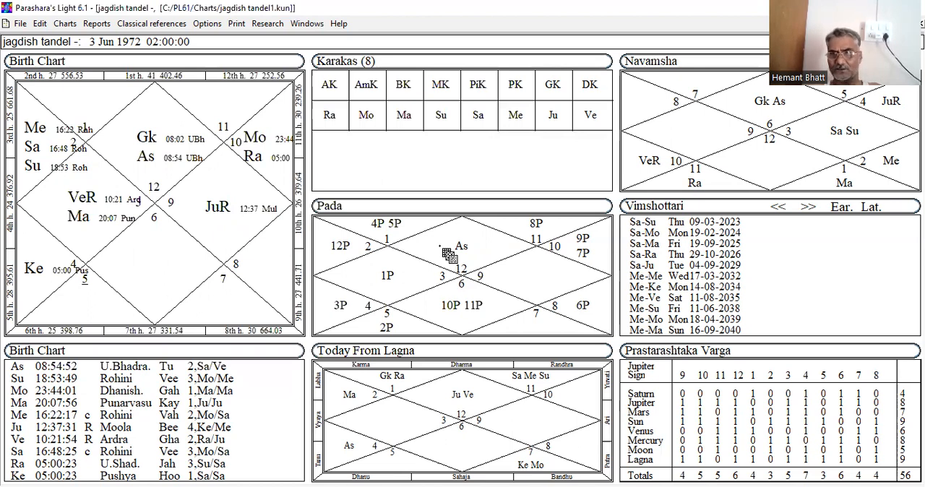
{"action": "mouse_move", "coordinate": [108, 134]}
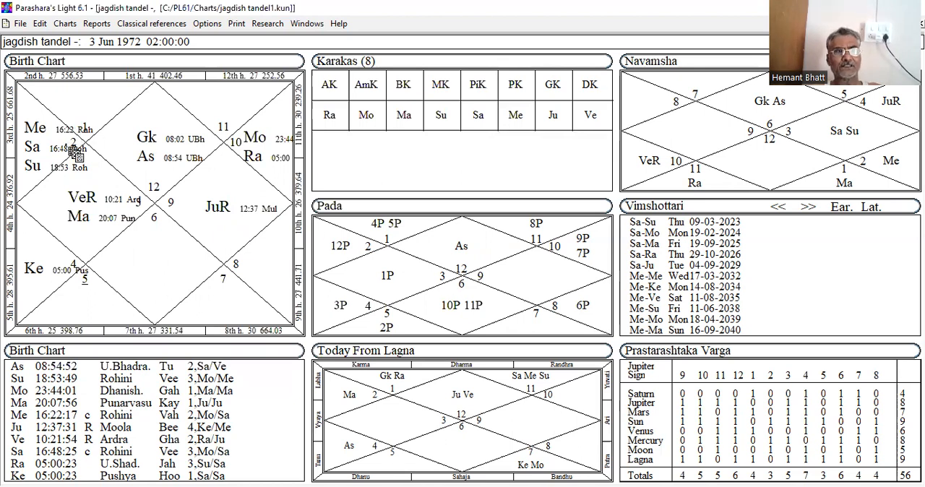
{"action": "mouse_move", "coordinate": [253, 282]}
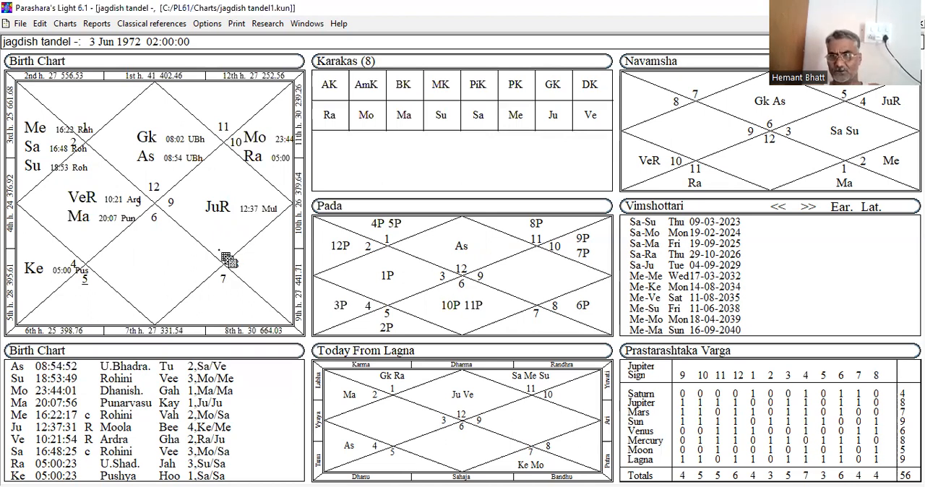
{"action": "mouse_move", "coordinate": [133, 203]}
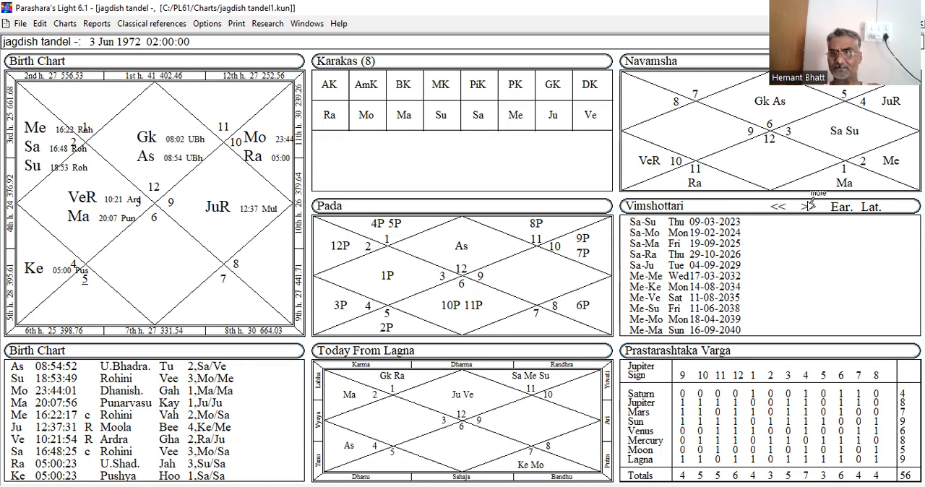
{"action": "left_click", "coordinate": [808, 207]}
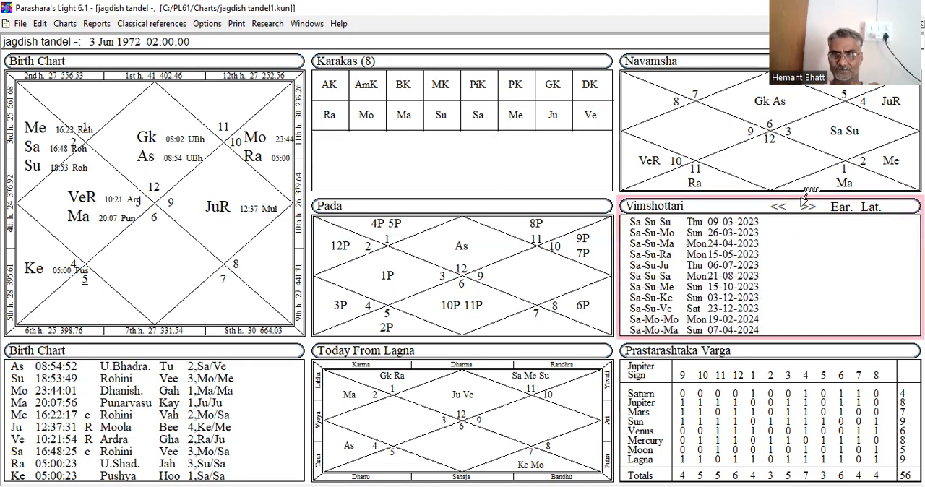
{"action": "left_click", "coordinate": [809, 206]}
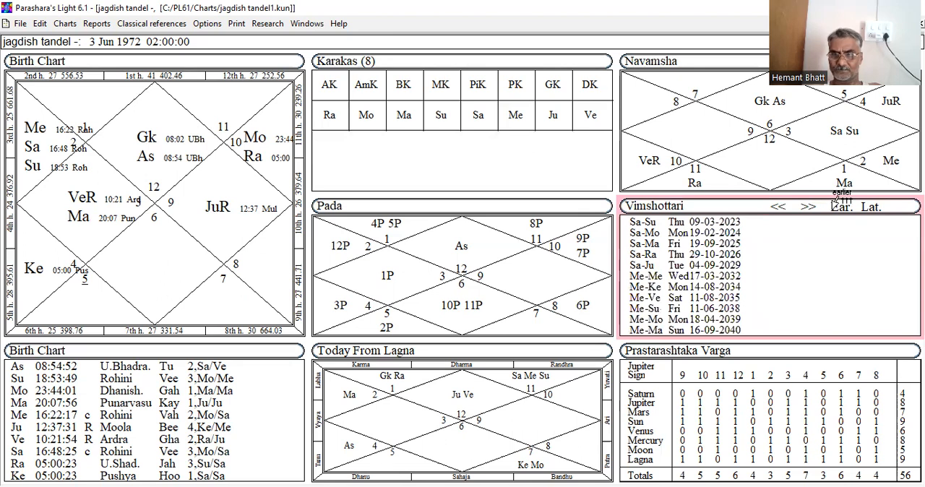
{"action": "left_click", "coordinate": [777, 207]}
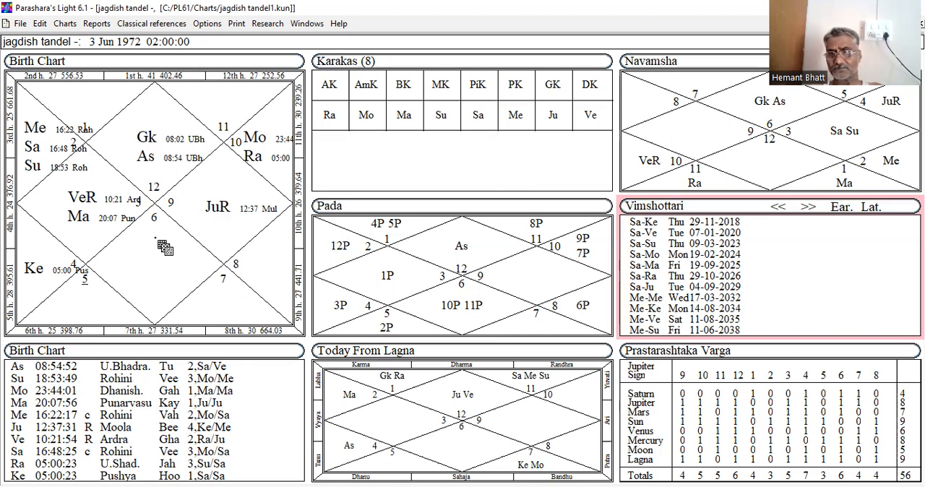
{"action": "mouse_move", "coordinate": [175, 239]}
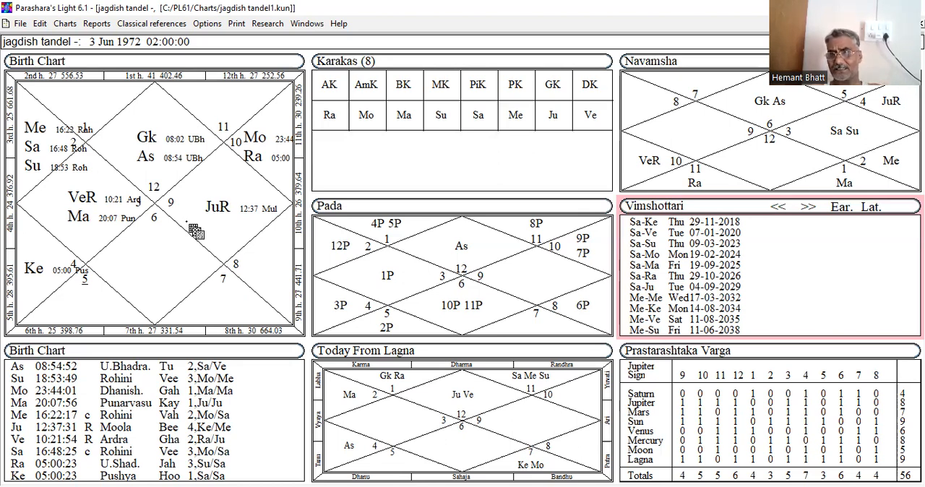
{"action": "mouse_move", "coordinate": [167, 235]}
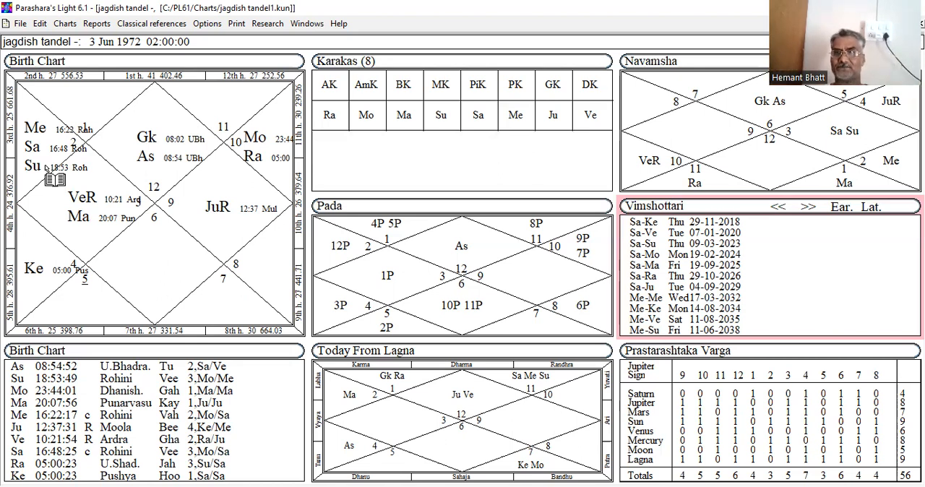
{"action": "mouse_move", "coordinate": [409, 342]}
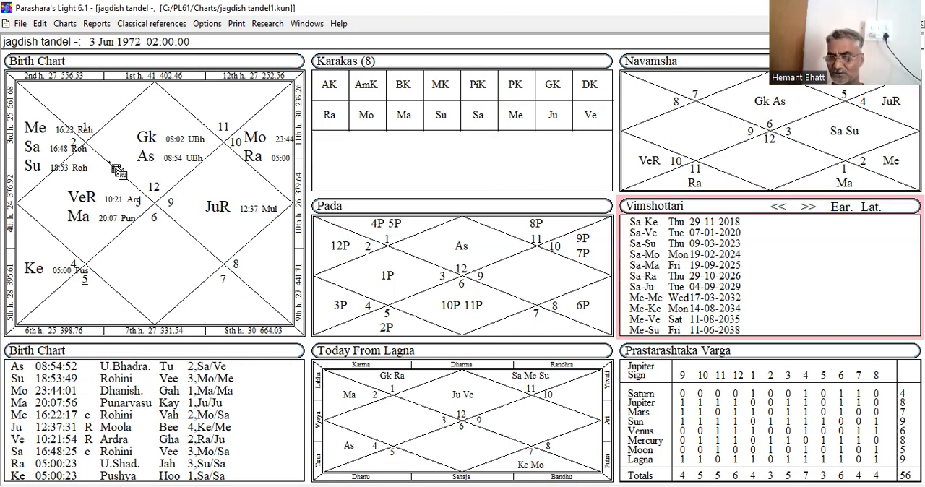
{"action": "mouse_move", "coordinate": [171, 235]}
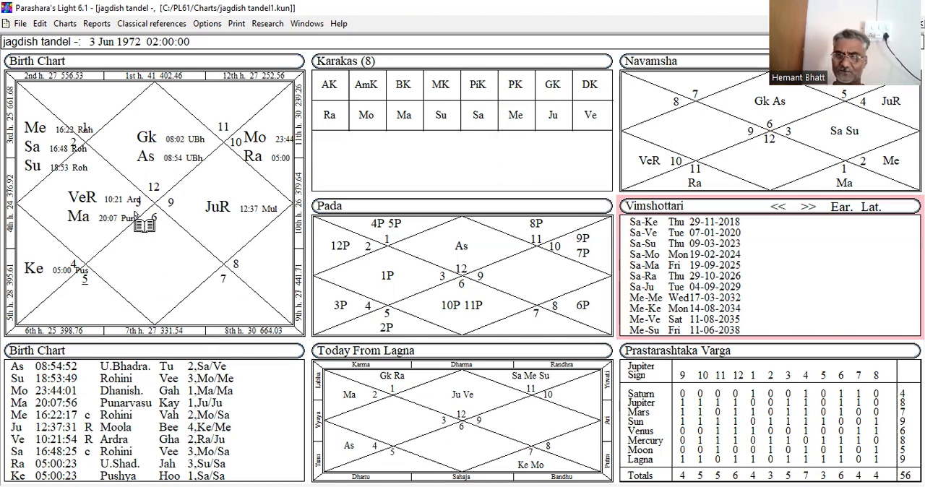
{"action": "mouse_move", "coordinate": [69, 282]}
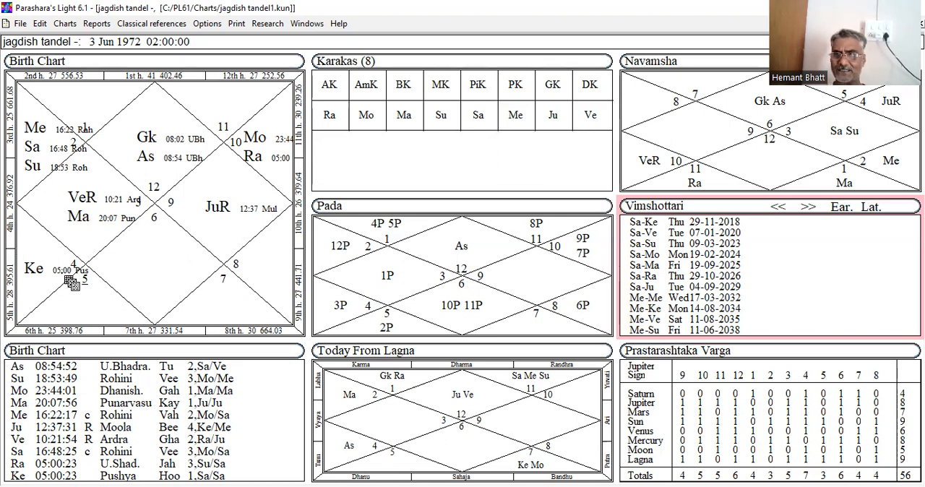
{"action": "mouse_move", "coordinate": [43, 253]}
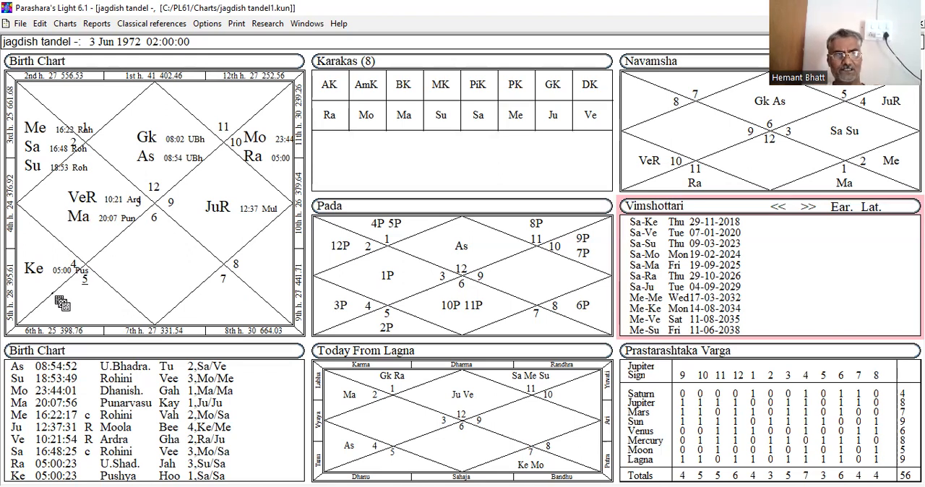
{"action": "mouse_move", "coordinate": [83, 275]}
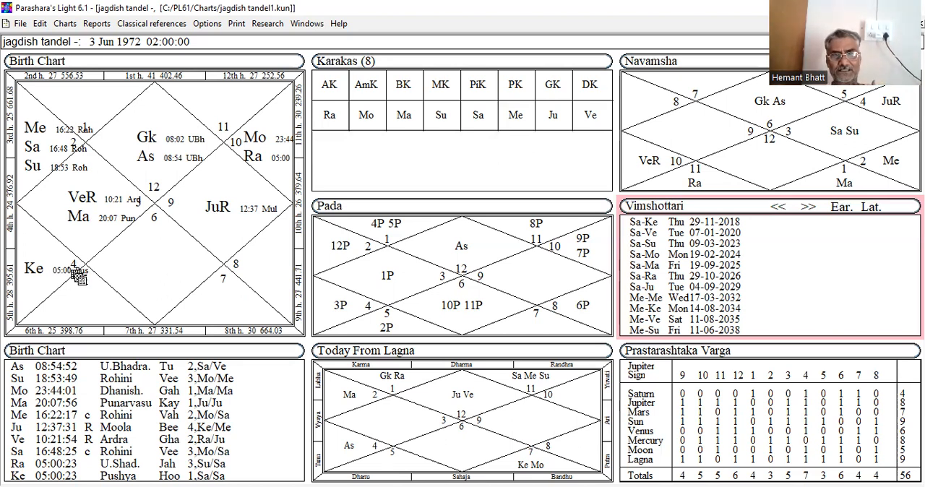
{"action": "mouse_move", "coordinate": [120, 119]}
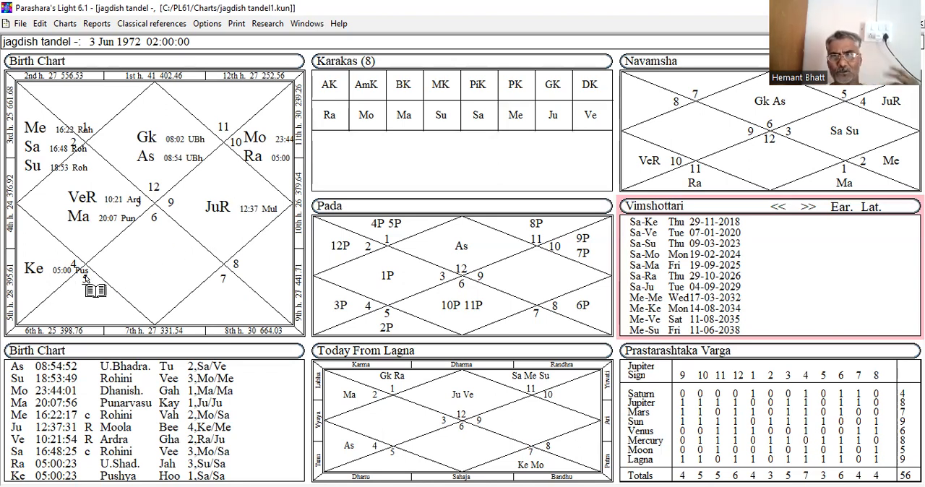
{"action": "mouse_move", "coordinate": [210, 224]}
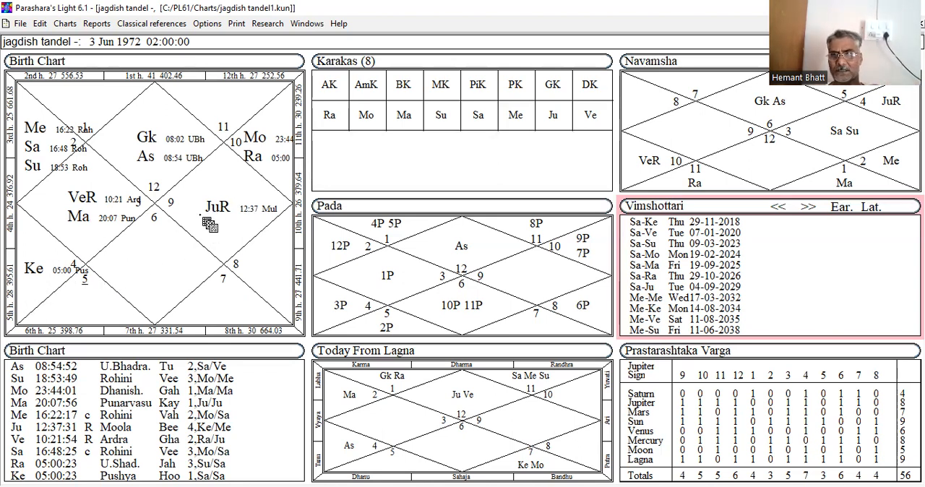
{"action": "mouse_move", "coordinate": [257, 195]}
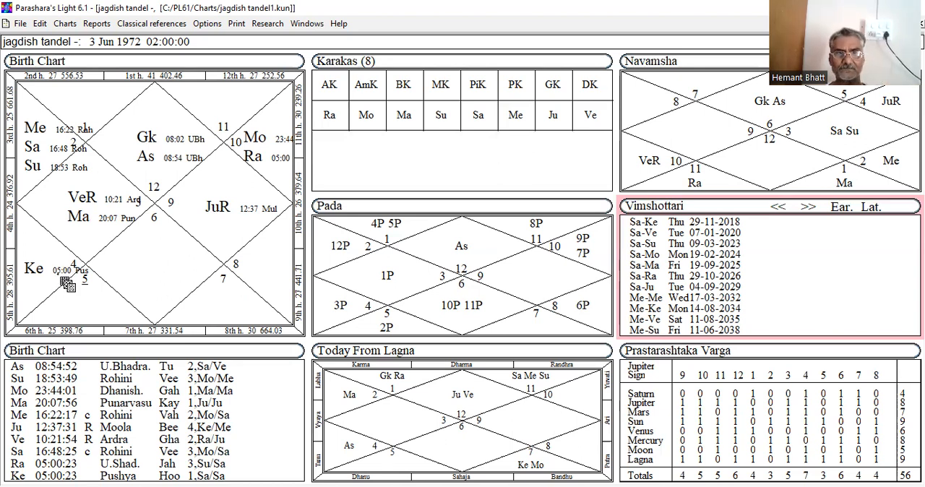
{"action": "mouse_move", "coordinate": [282, 155]}
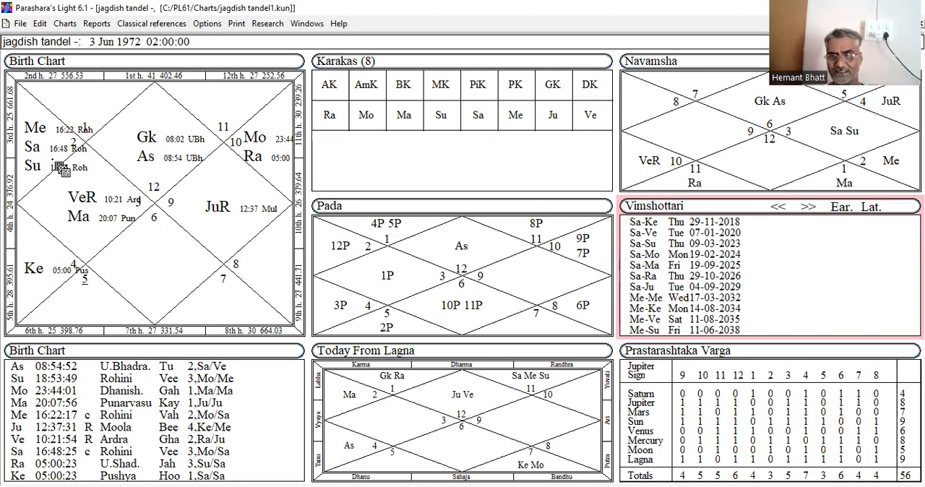
{"action": "mouse_move", "coordinate": [161, 234]}
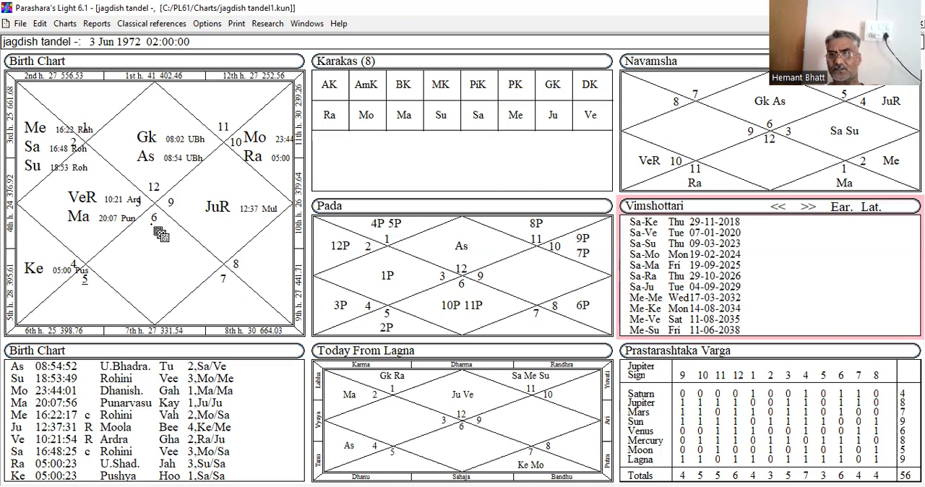
{"action": "mouse_move", "coordinate": [160, 238]}
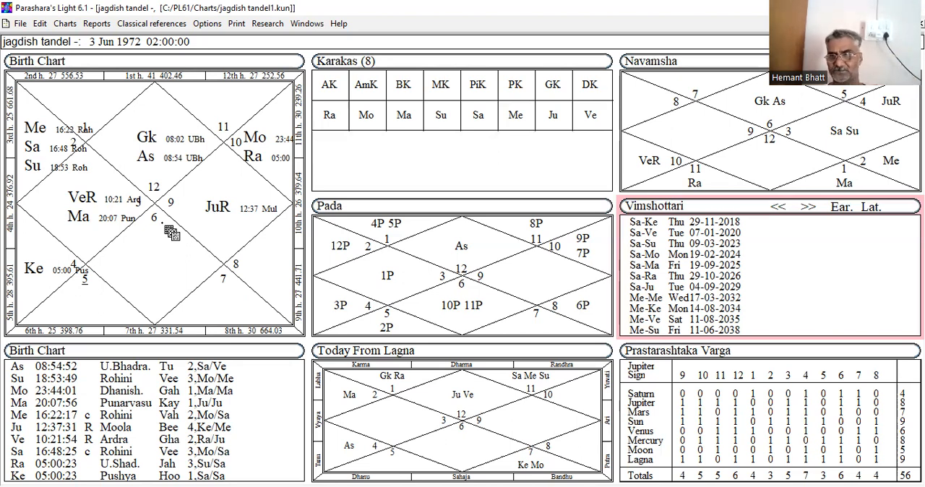
{"action": "mouse_move", "coordinate": [130, 246]}
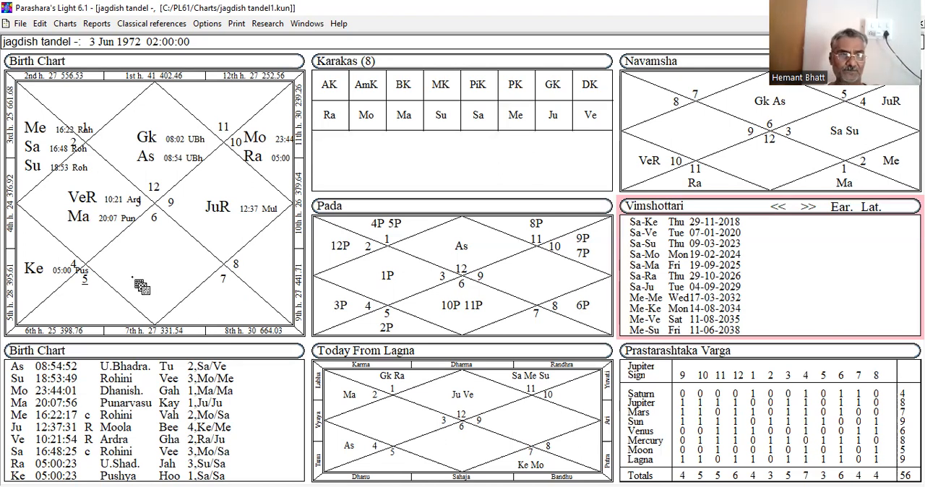
{"action": "mouse_move", "coordinate": [542, 63]}
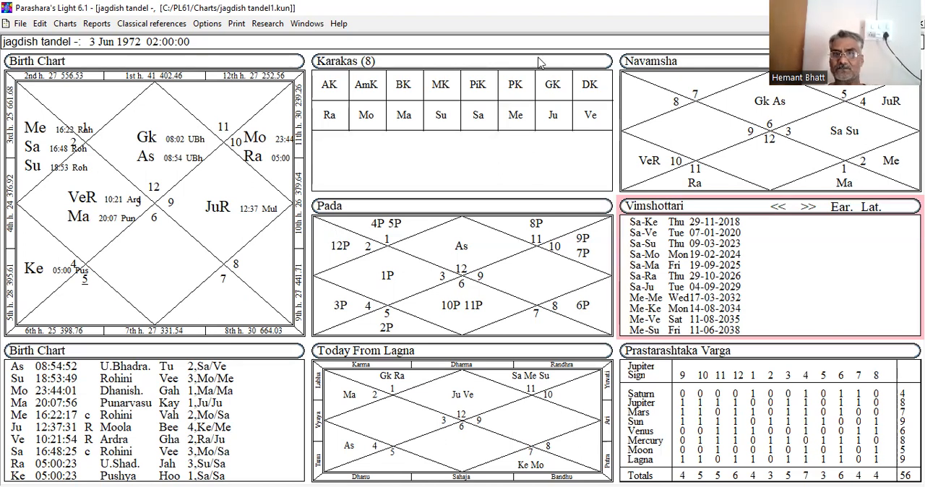